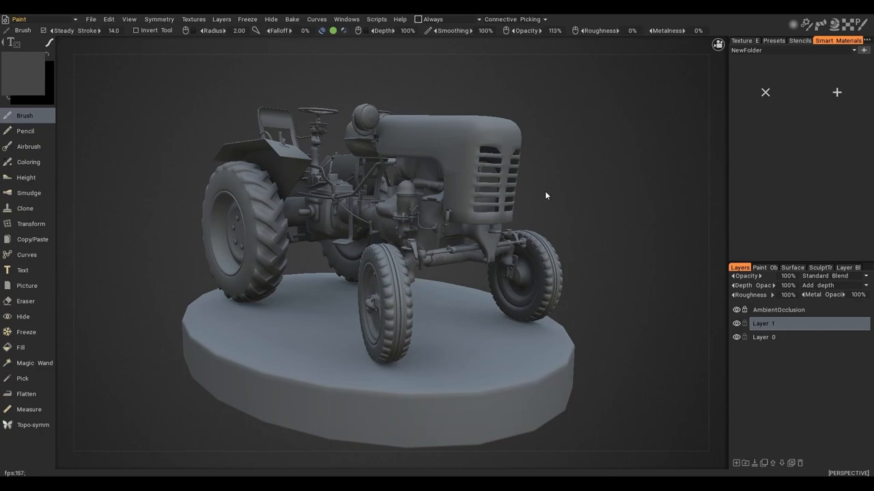
mouse_move(199, 37)
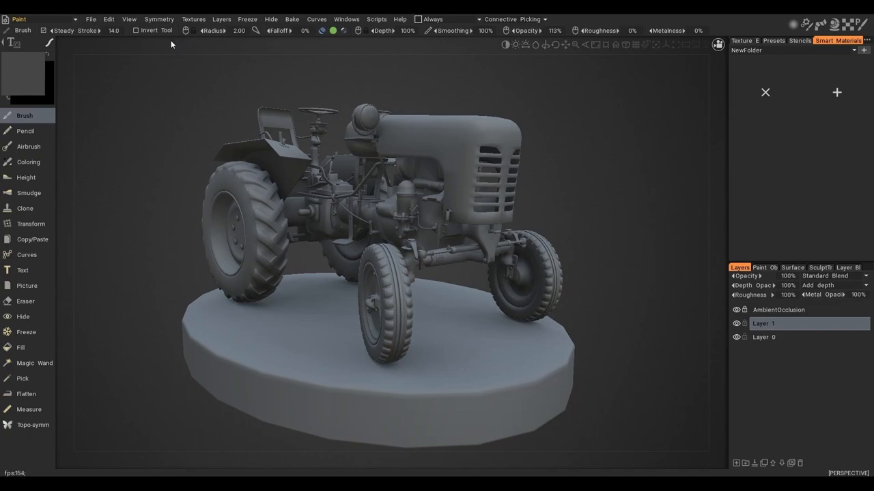
After browsing the Edit menu, choose Calculate Curvature from the Textures menu
left_click(109, 19)
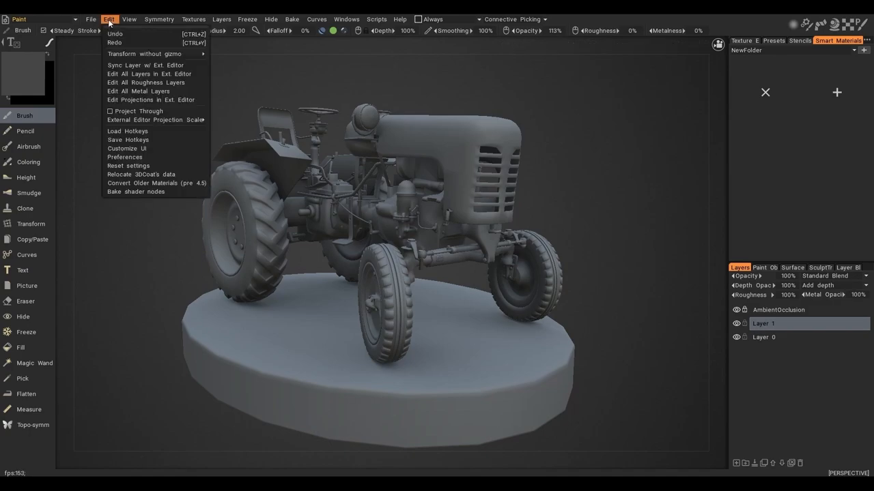
left_click(126, 157)
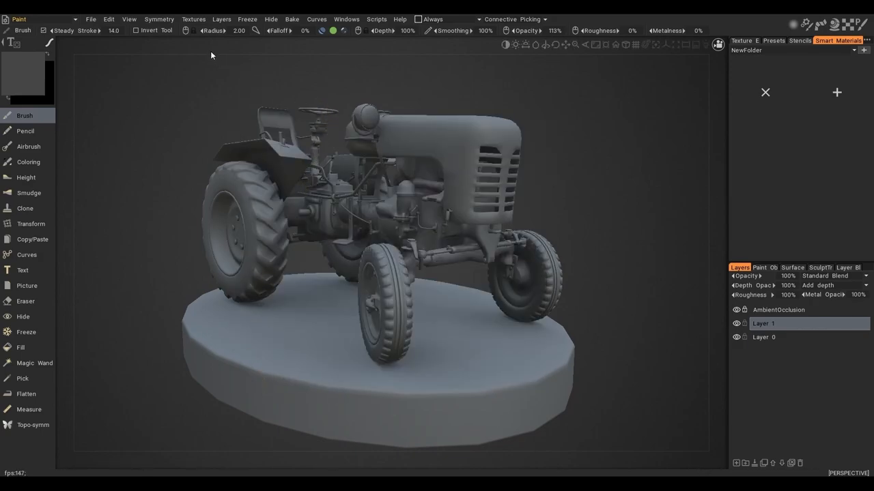
mouse_move(209, 57)
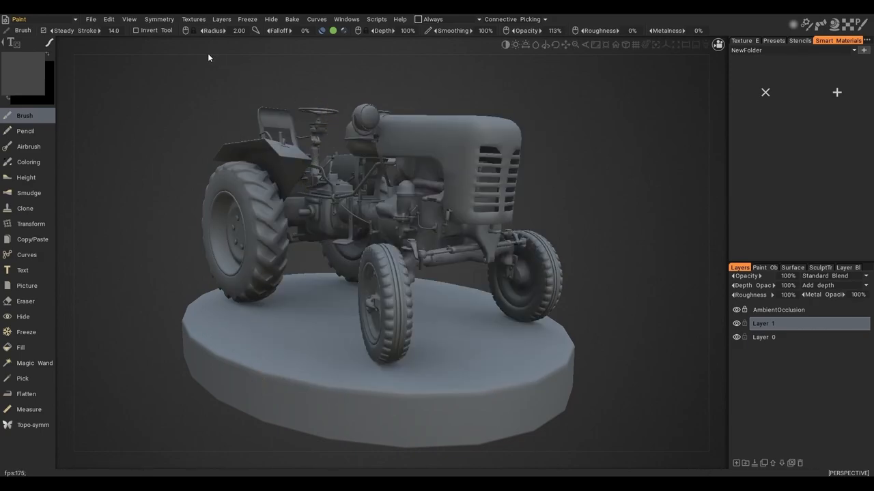
left_click(194, 19)
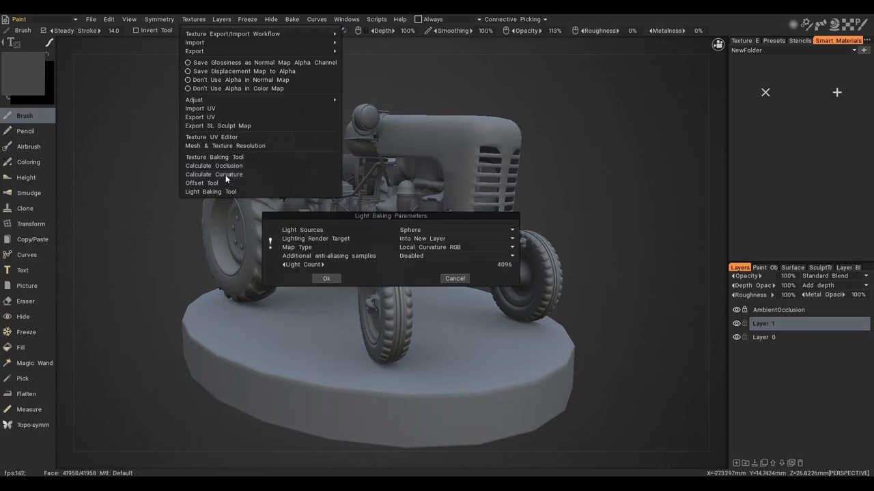
left_click(326, 278)
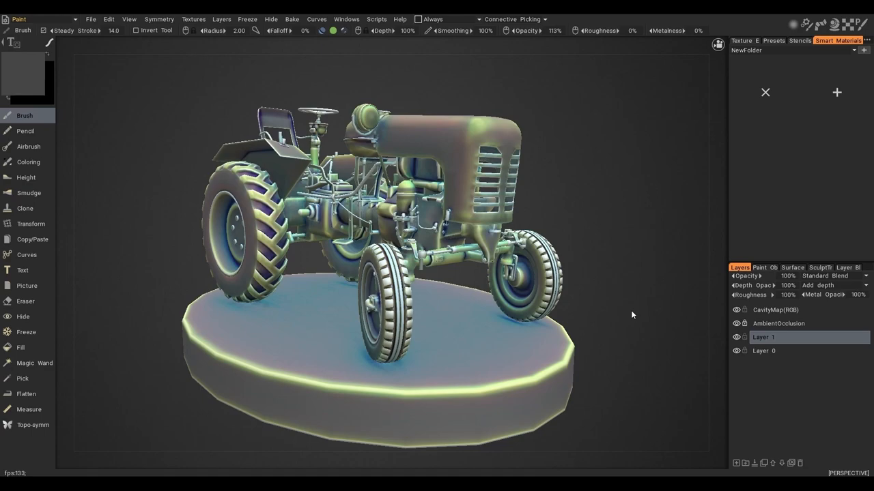
mouse_move(630, 313)
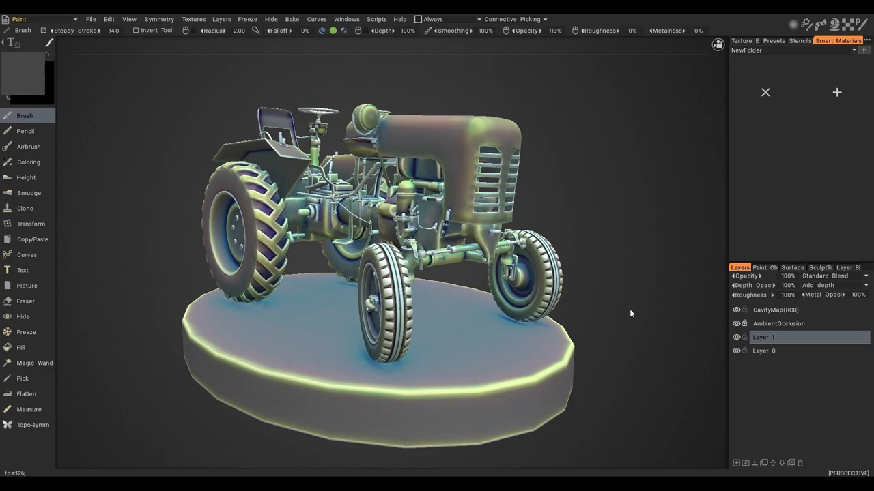
mouse_move(689, 311)
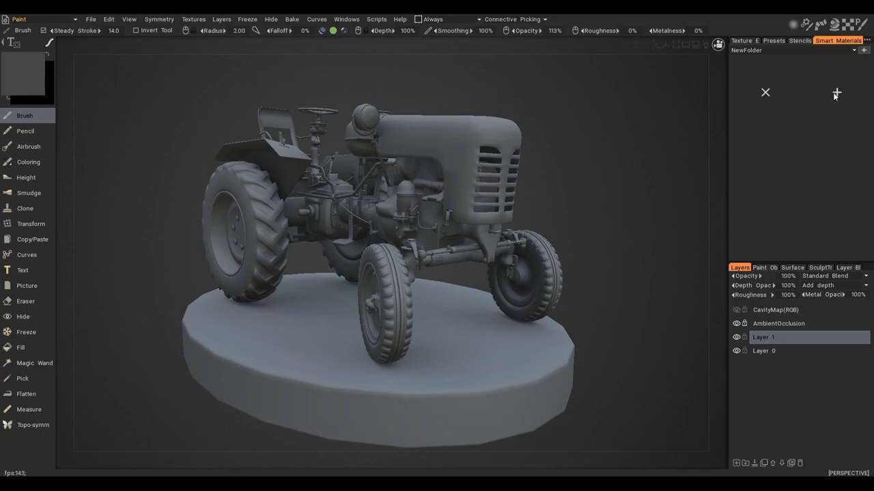
Create a new smart material and set its layer's Condition Mode to a cavity option like More on Convex
left_click(835, 92)
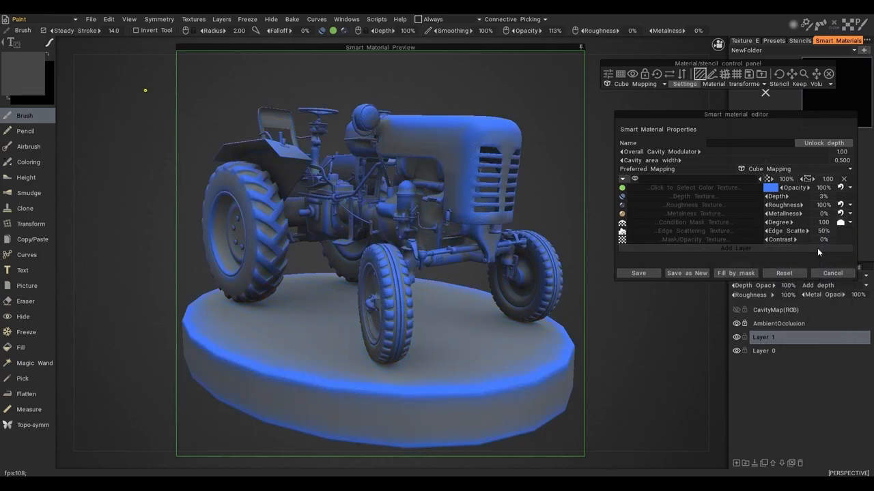
left_click(849, 222)
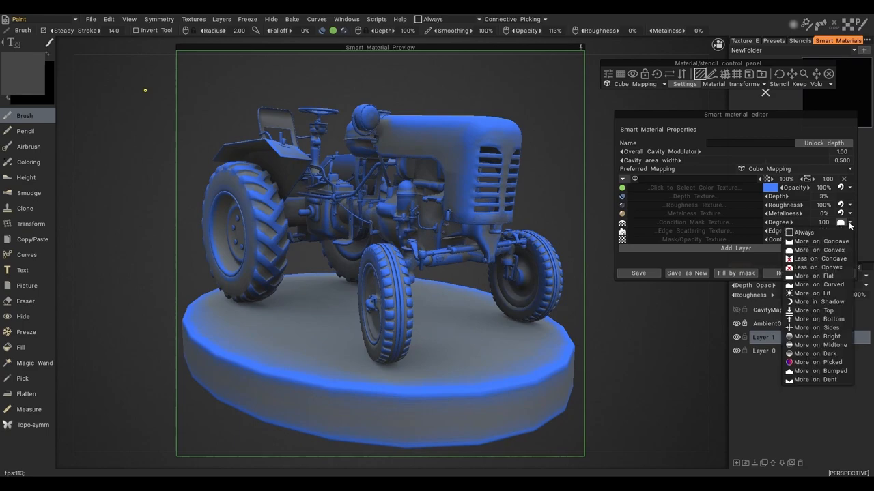
left_click(816, 336)
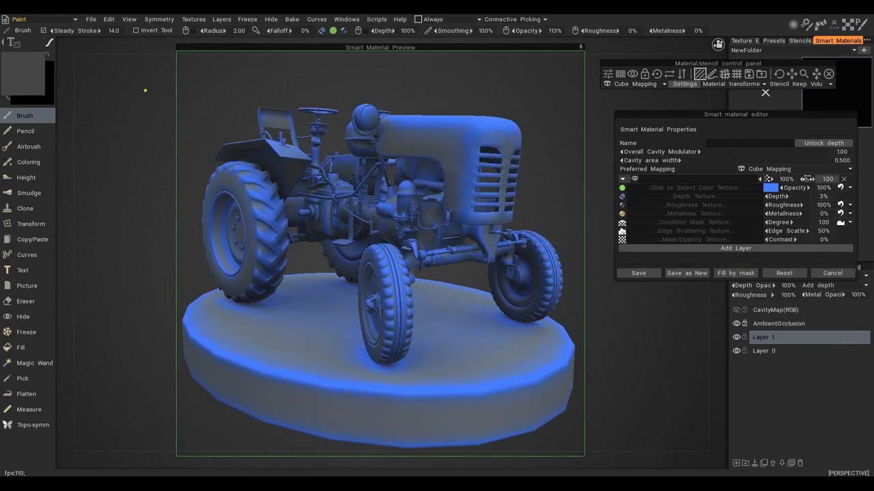
left_click(780, 221)
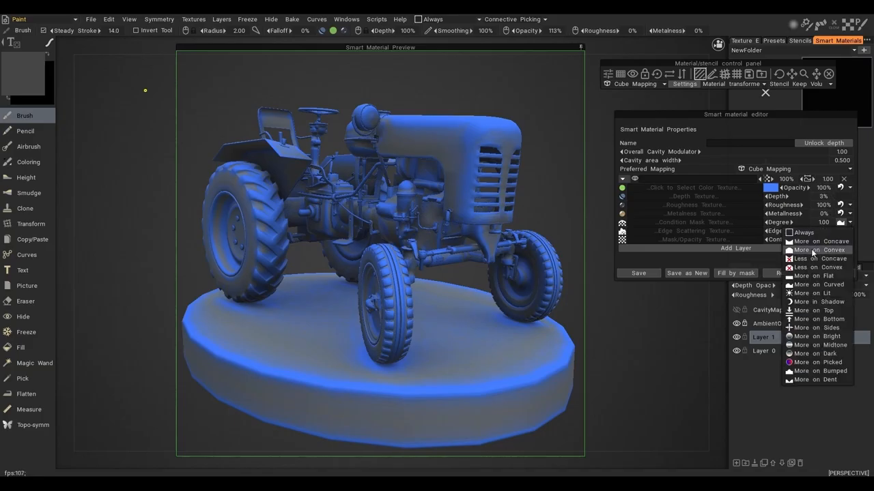